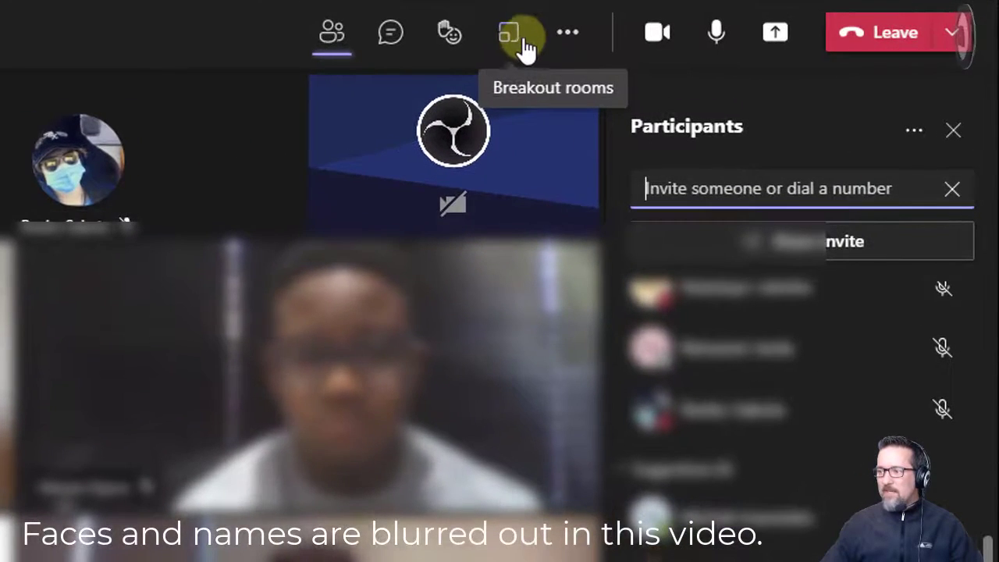
Create eight breakout rooms with participants assigned automatically.
left_click(508, 32)
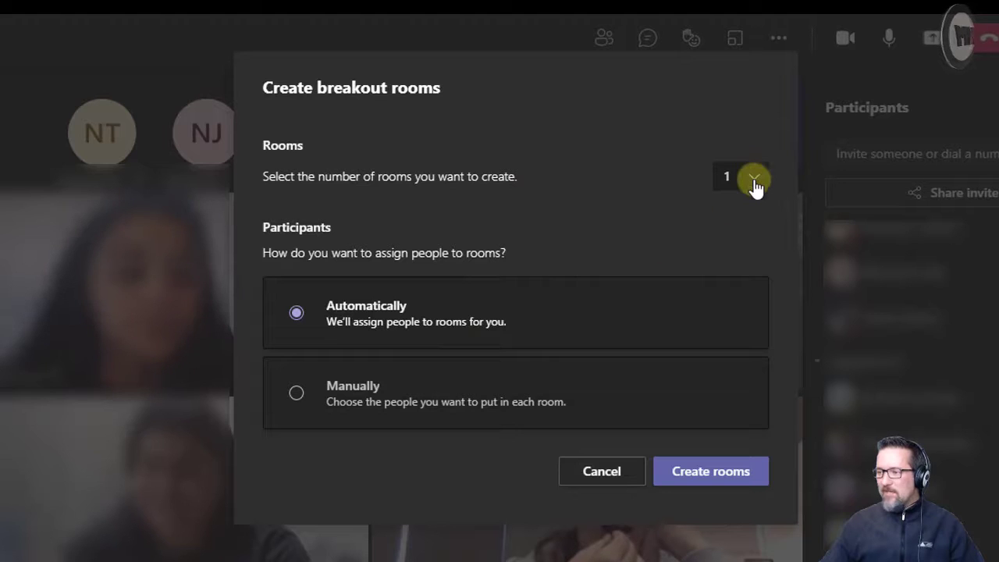
left_click(753, 176)
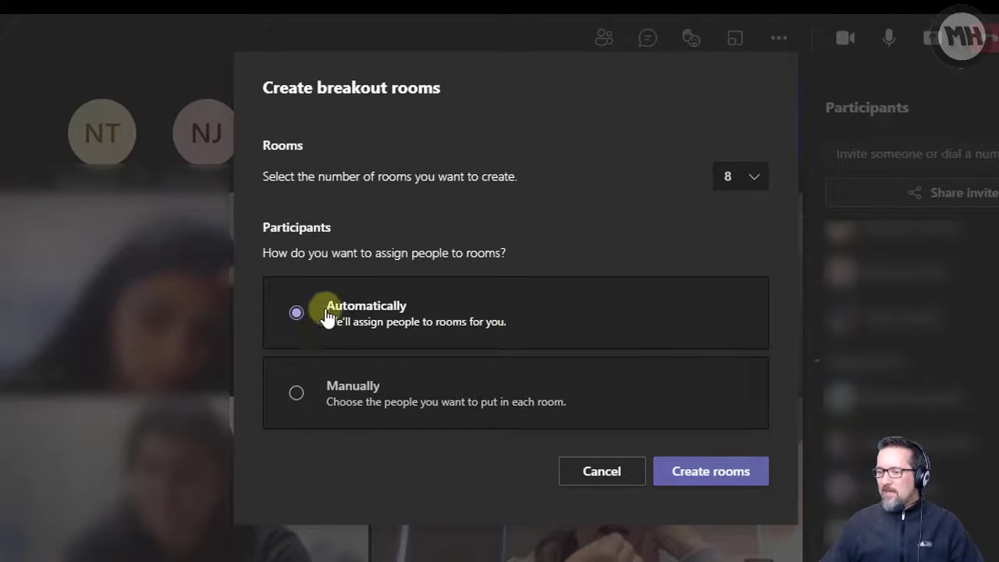
mouse_move(577, 323)
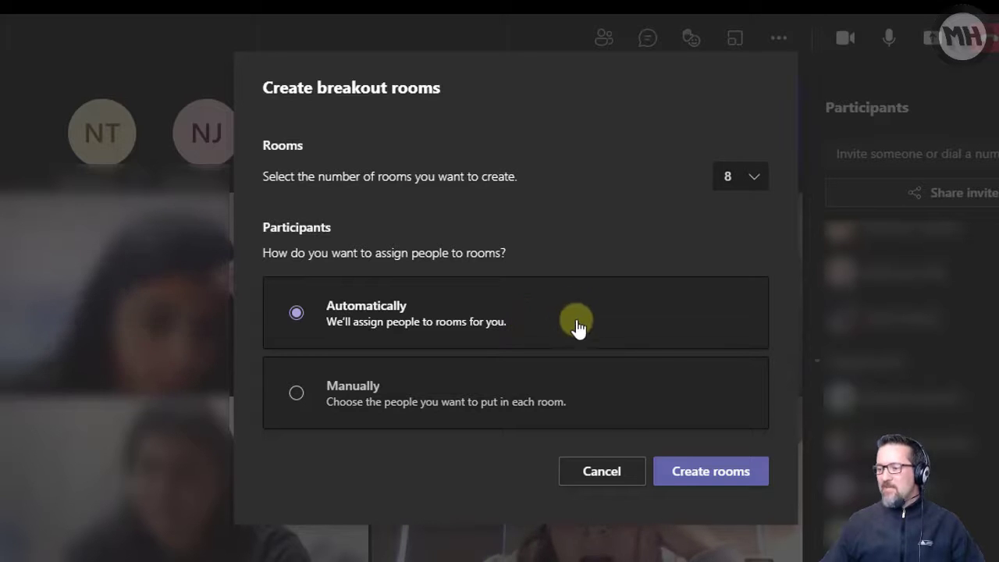
left_click(709, 470)
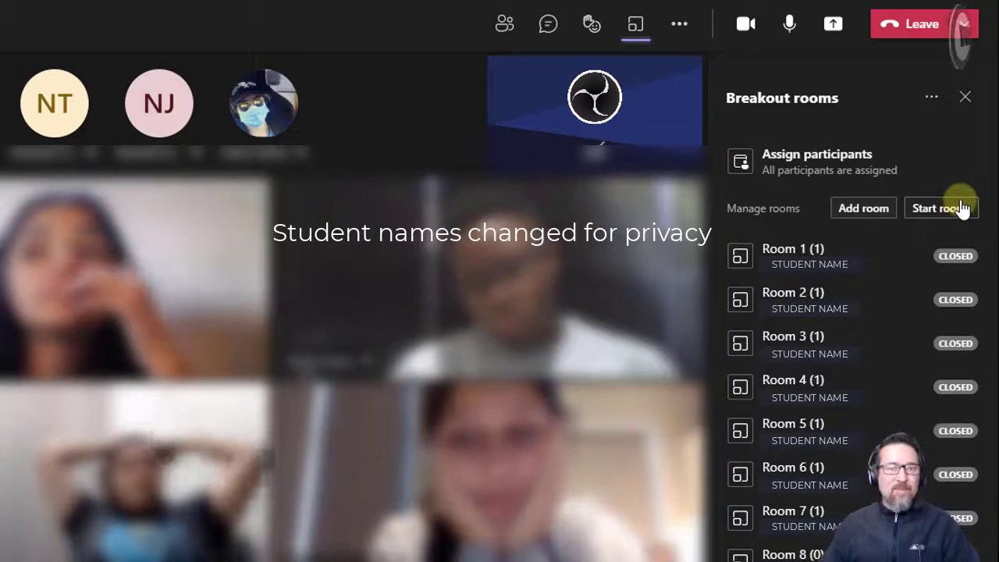
mouse_move(944, 164)
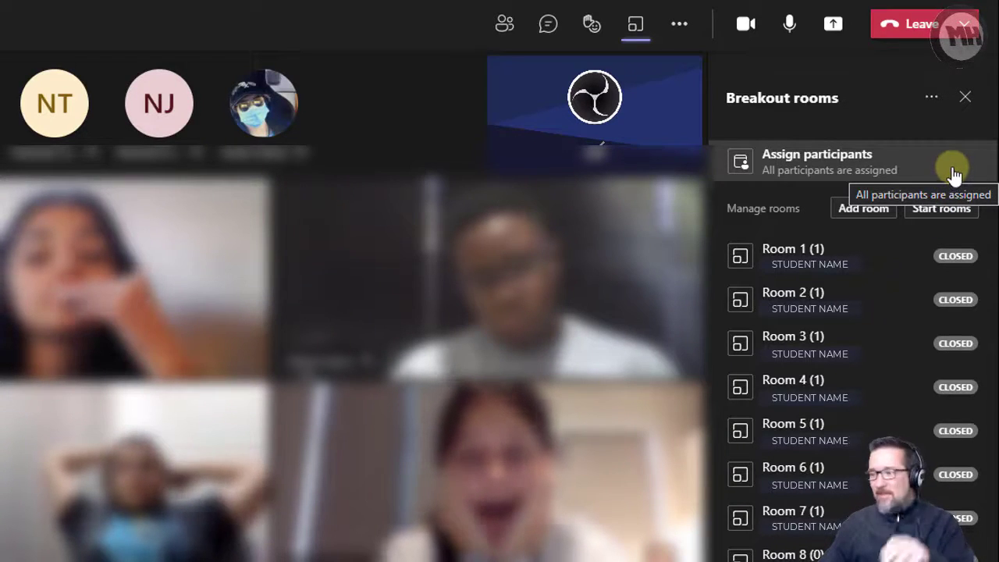
mouse_move(991, 243)
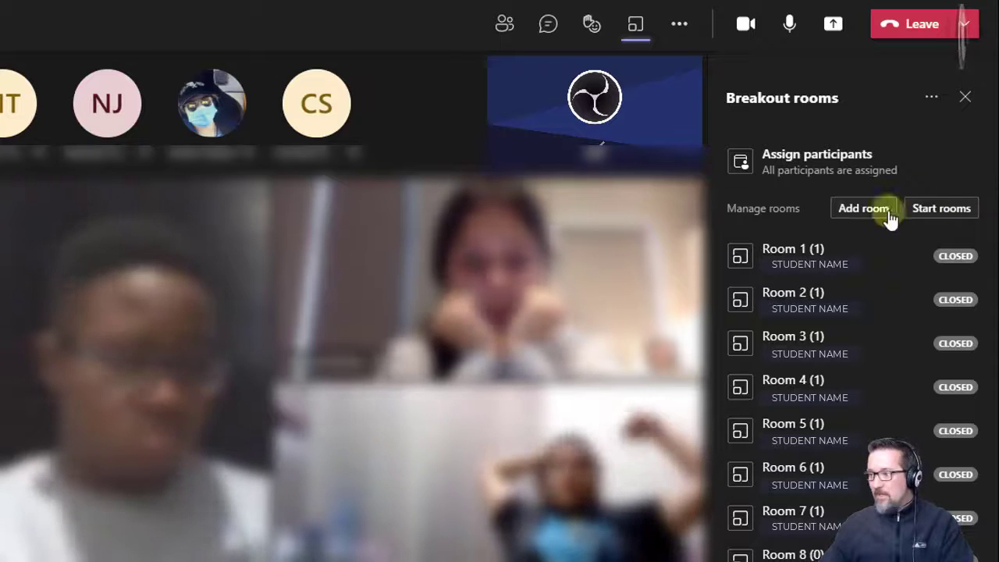
mouse_move(941, 208)
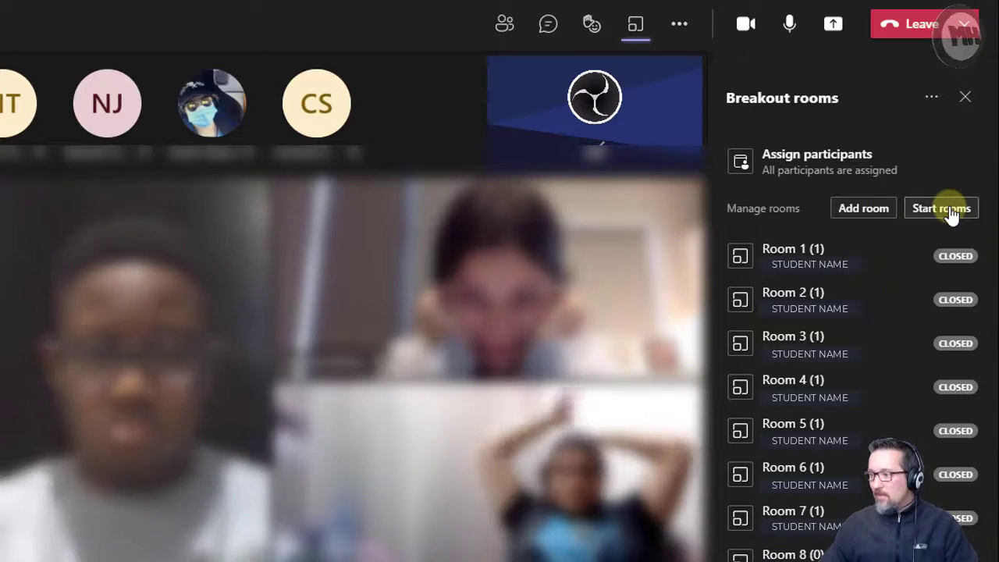
Start the breakout rooms so Rooms 1–7 open with one student each.
left_click(940, 208)
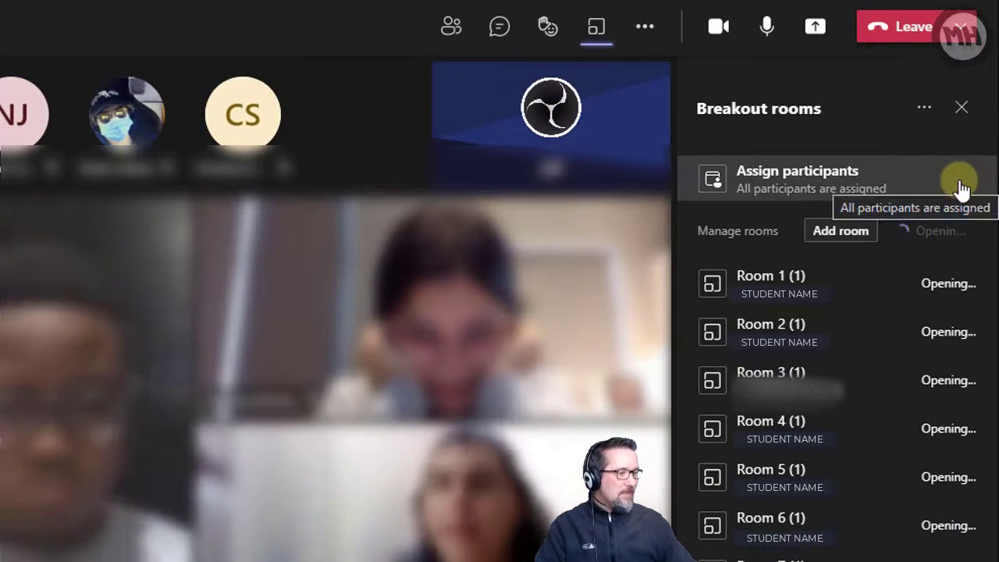
mouse_move(898, 433)
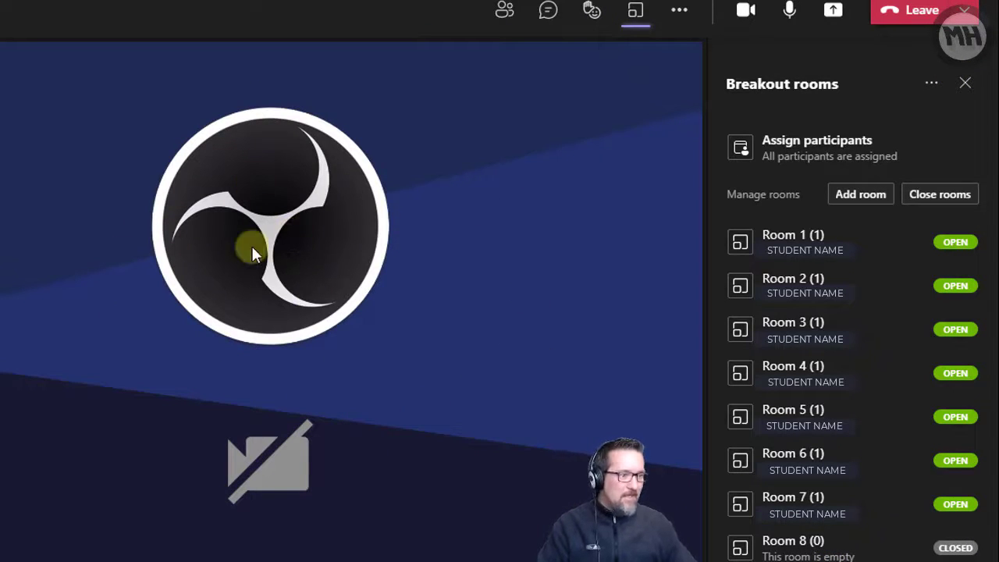
mouse_move(261, 248)
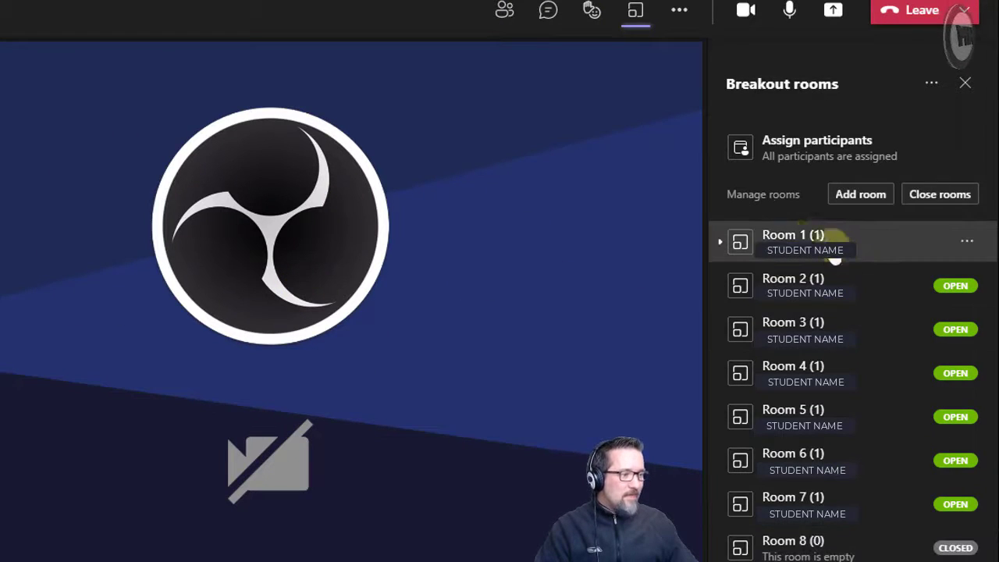
left_click(966, 240)
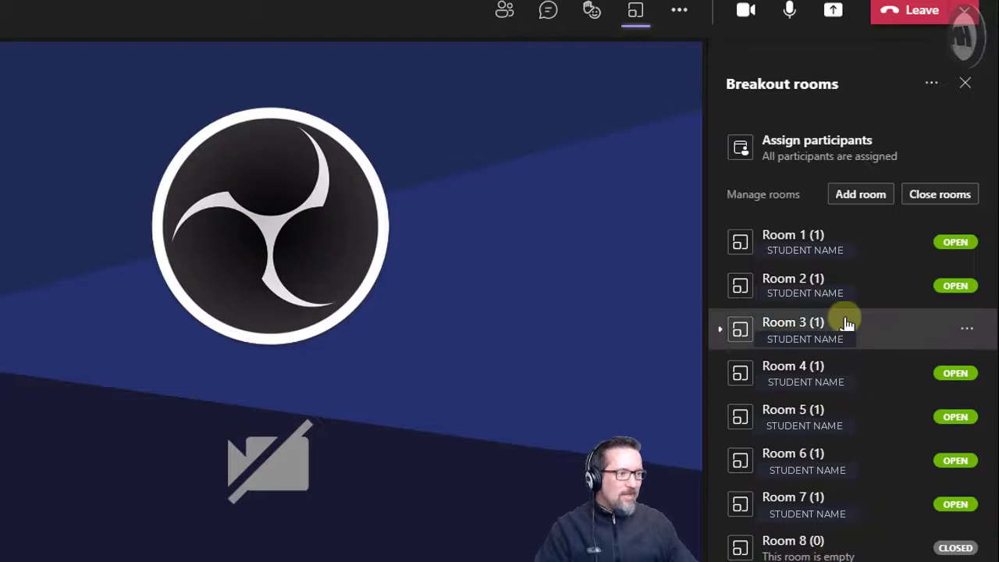
mouse_move(847, 323)
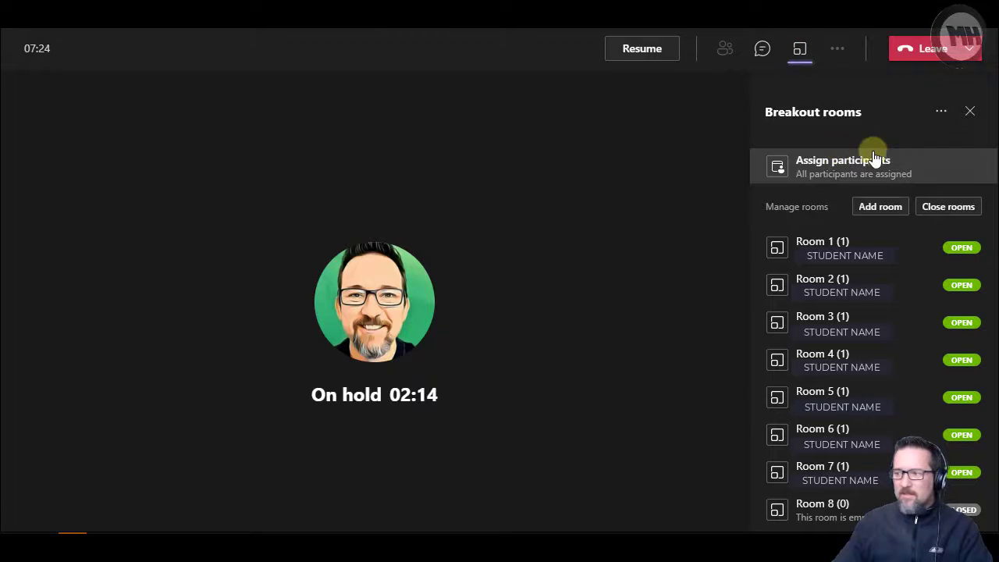
Join an open breakout room from its More options menu.
left_click(940, 110)
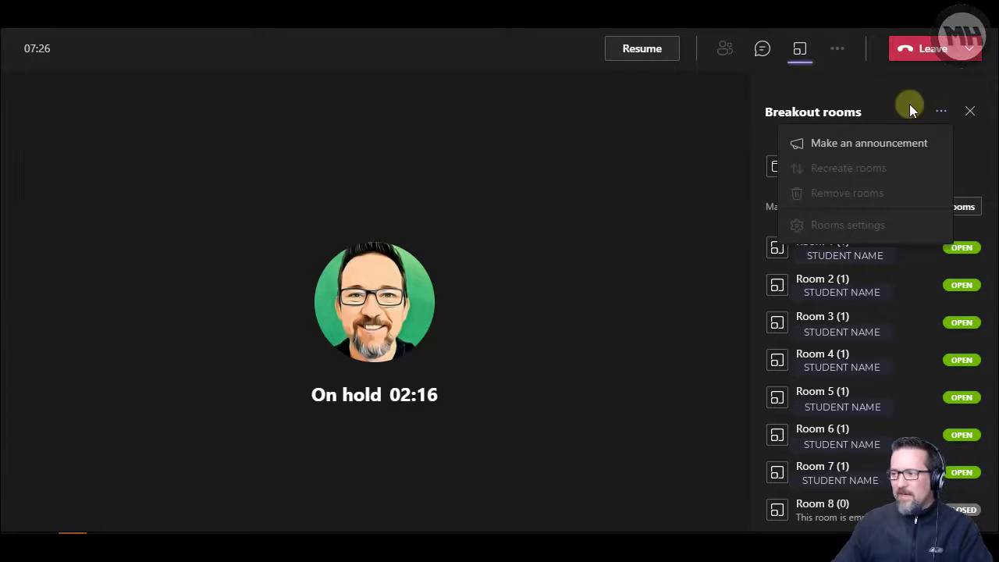
left_click(894, 105)
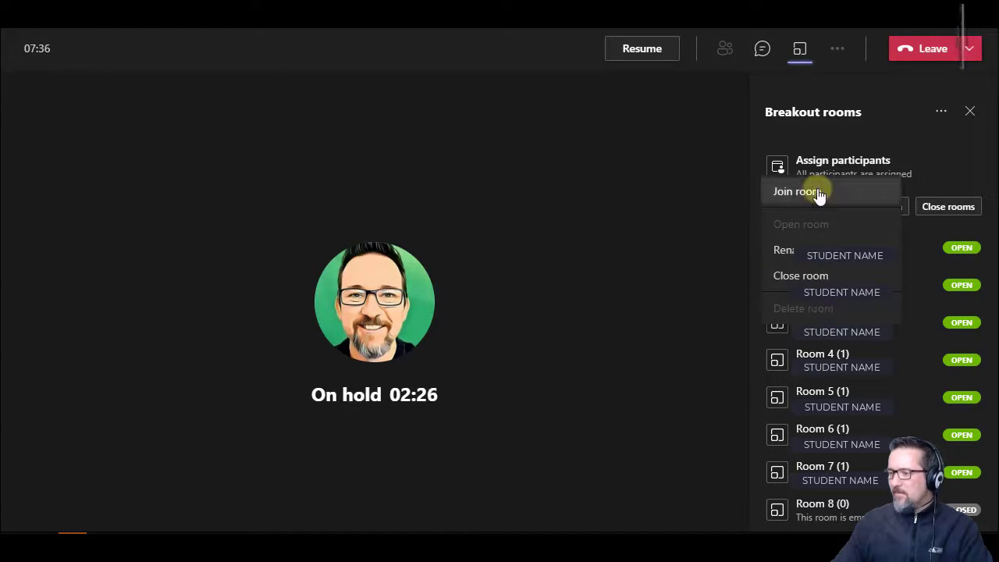
left_click(796, 192)
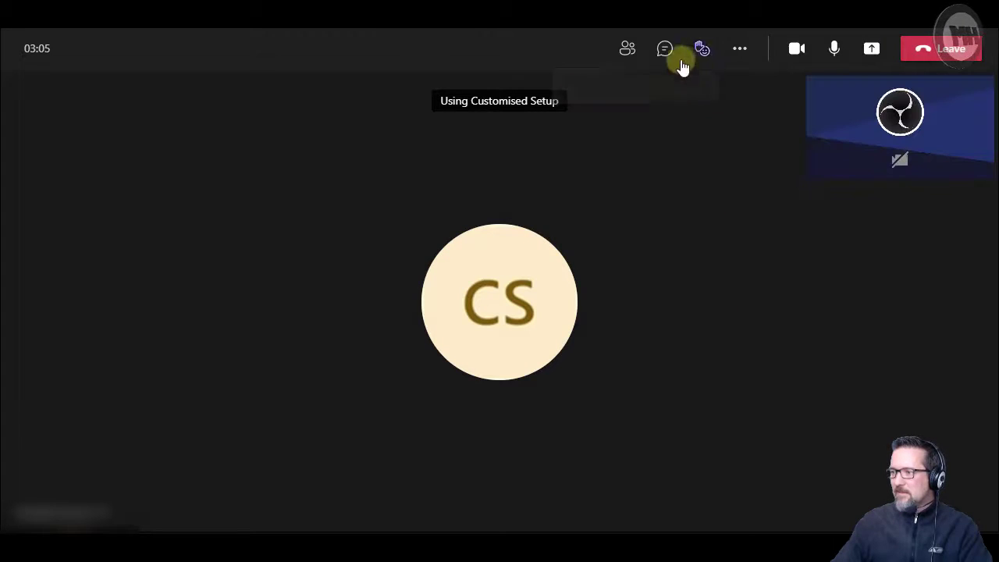
Set the breakout room's Who can present option to Everyone.
left_click(738, 49)
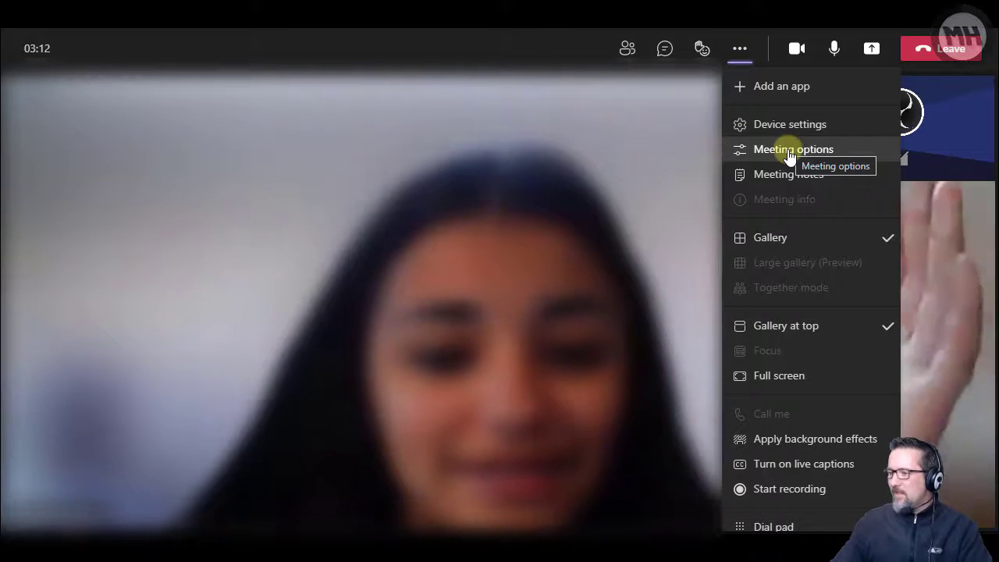
left_click(793, 148)
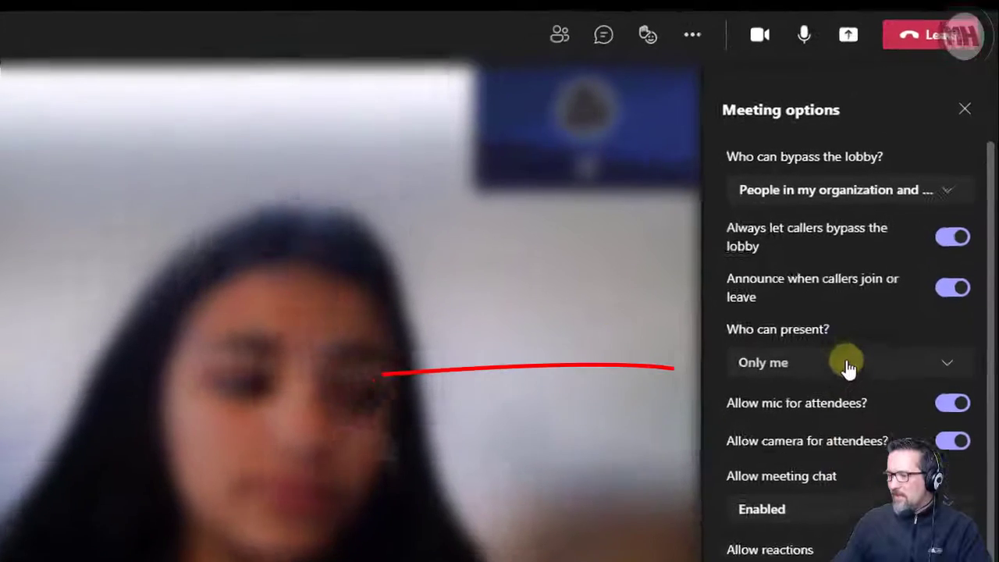
left_click(849, 362)
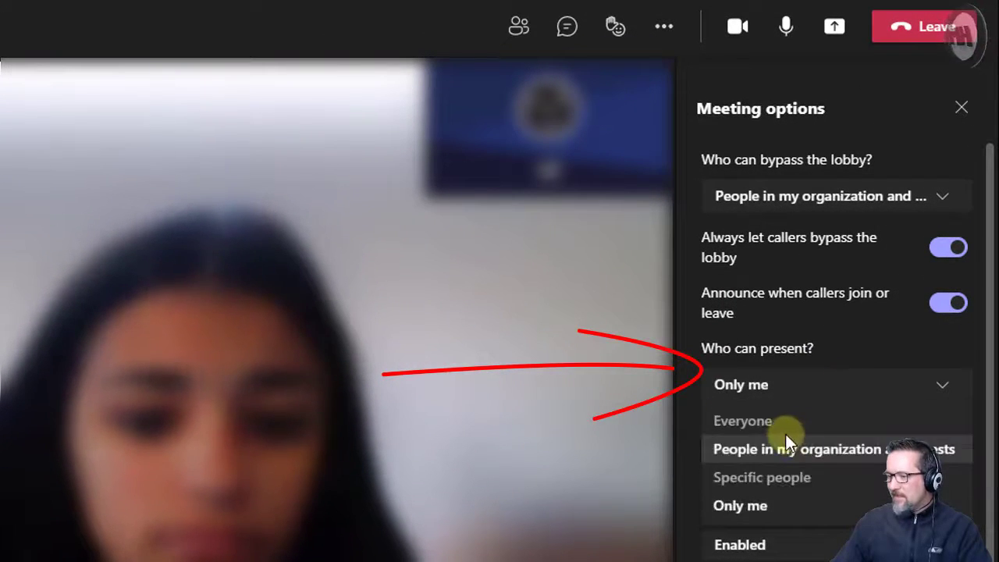
left_click(741, 421)
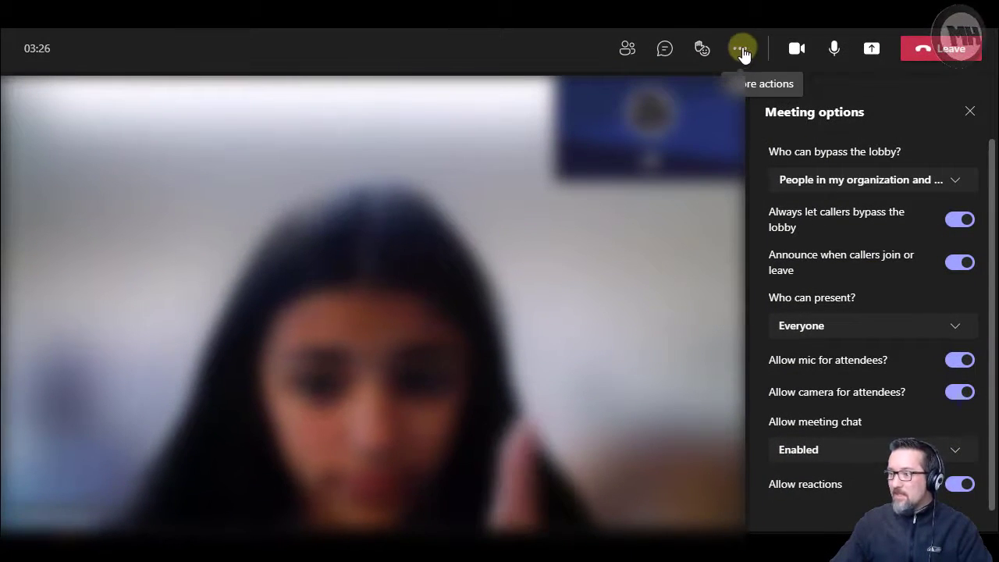
Start recording the breakout room from More actions.
left_click(739, 48)
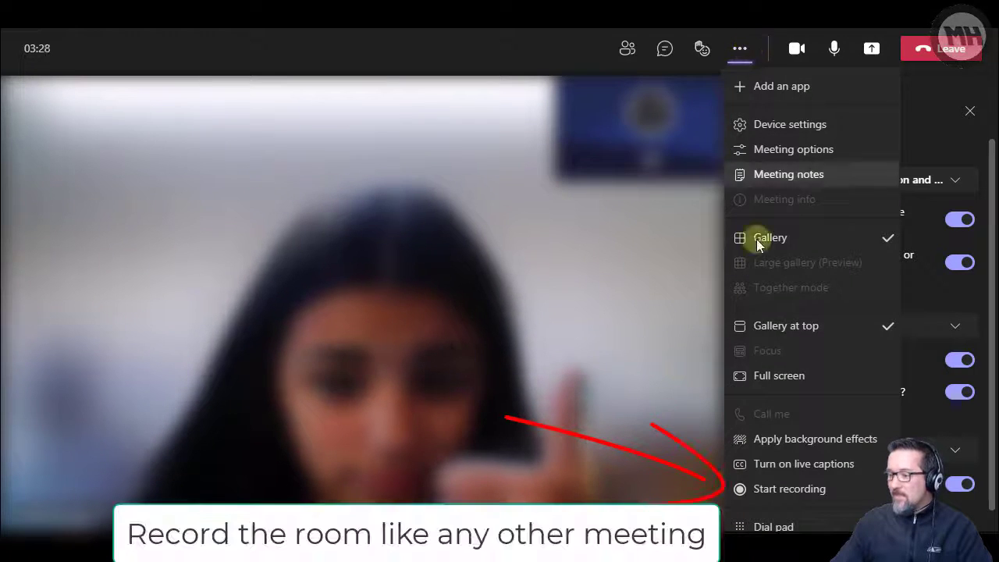
left_click(792, 149)
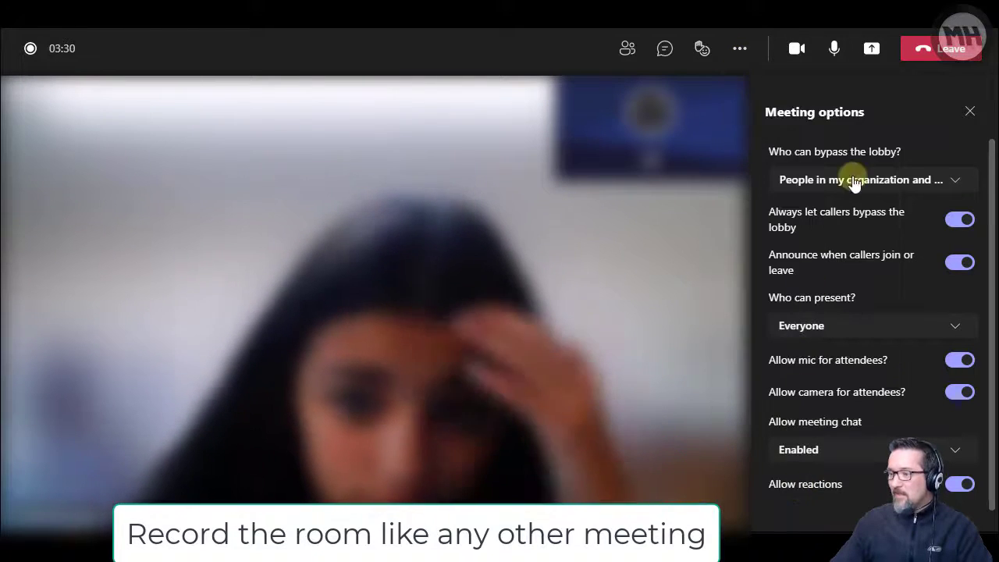
mouse_move(460, 36)
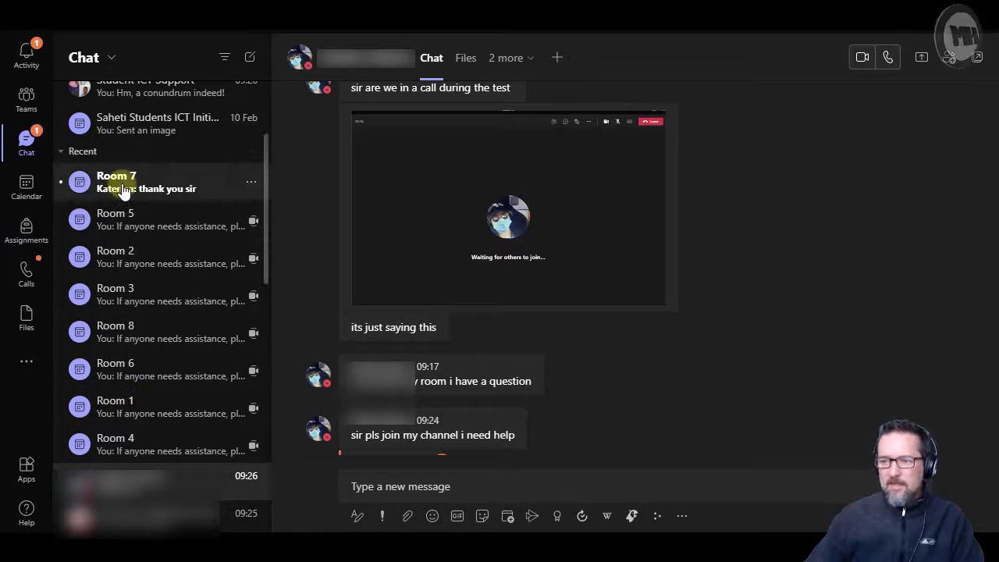
Open the Room 7 and Room 3 chats to check their recording messages.
left_click(115, 181)
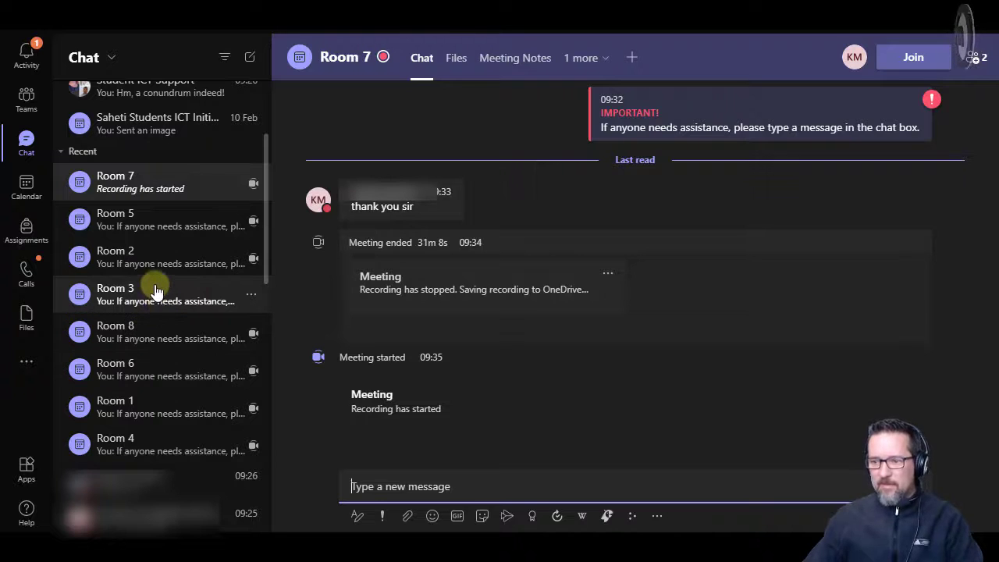
mouse_move(148, 226)
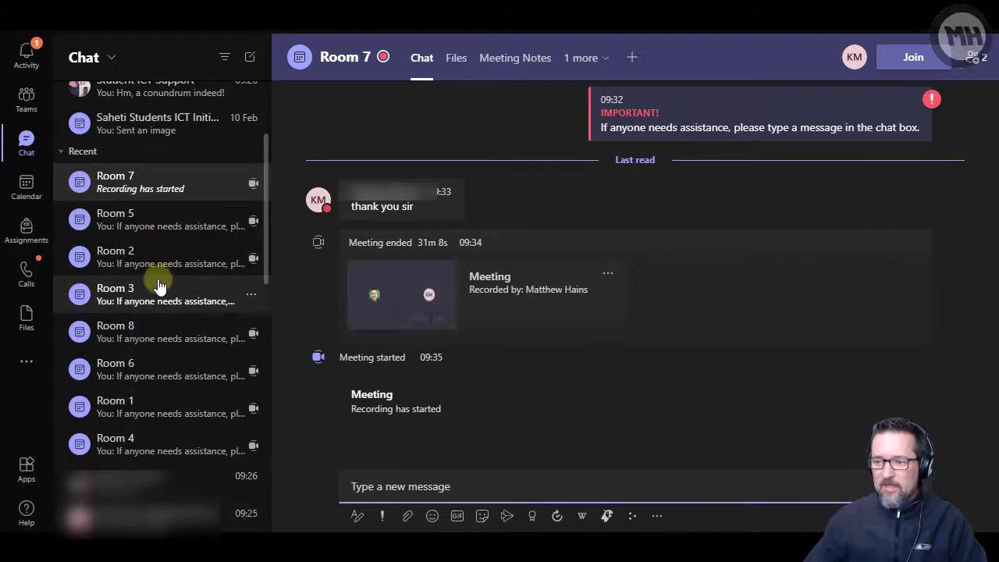
mouse_move(133, 300)
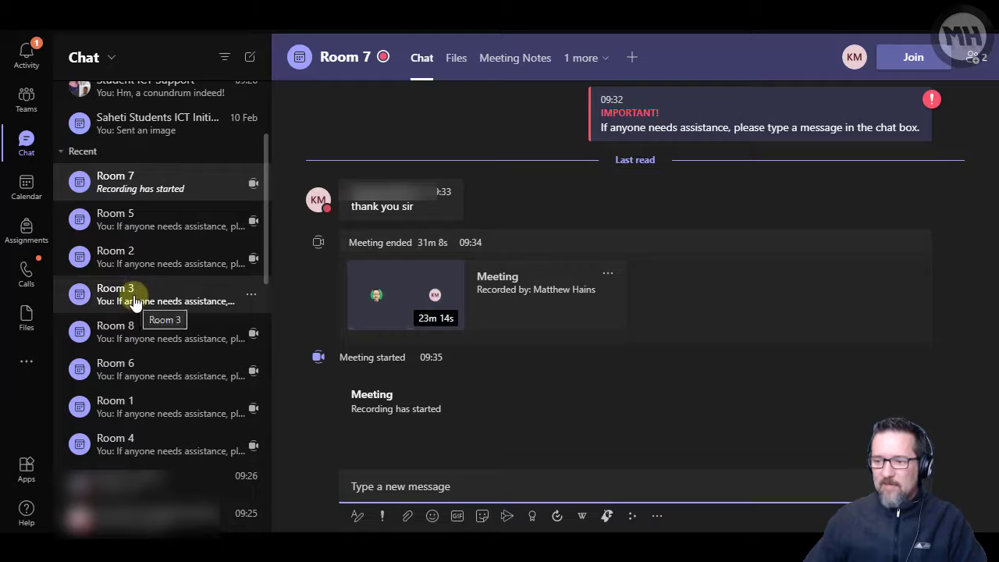
left_click(115, 294)
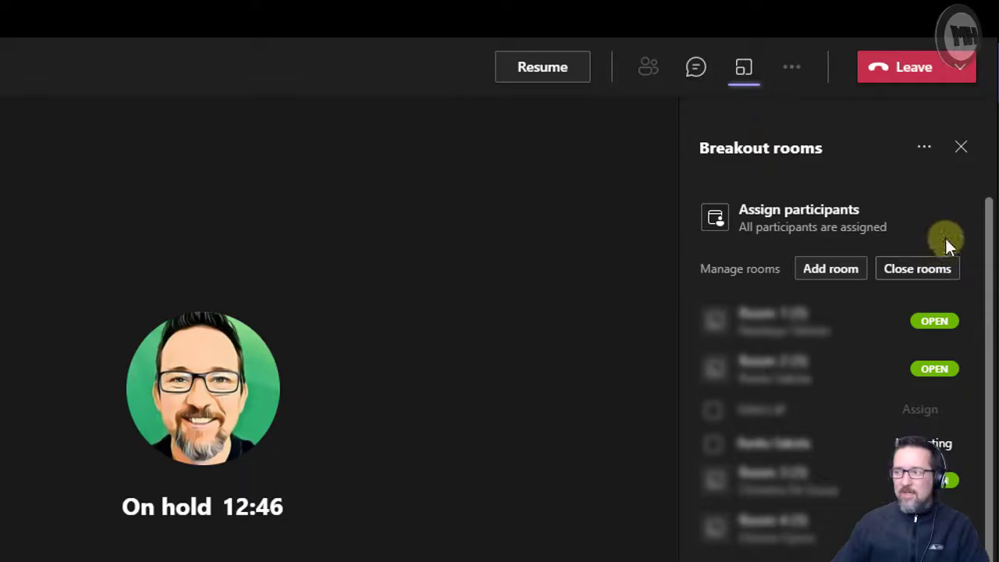
End the class meeting for everyone from the Leave menu.
left_click(949, 67)
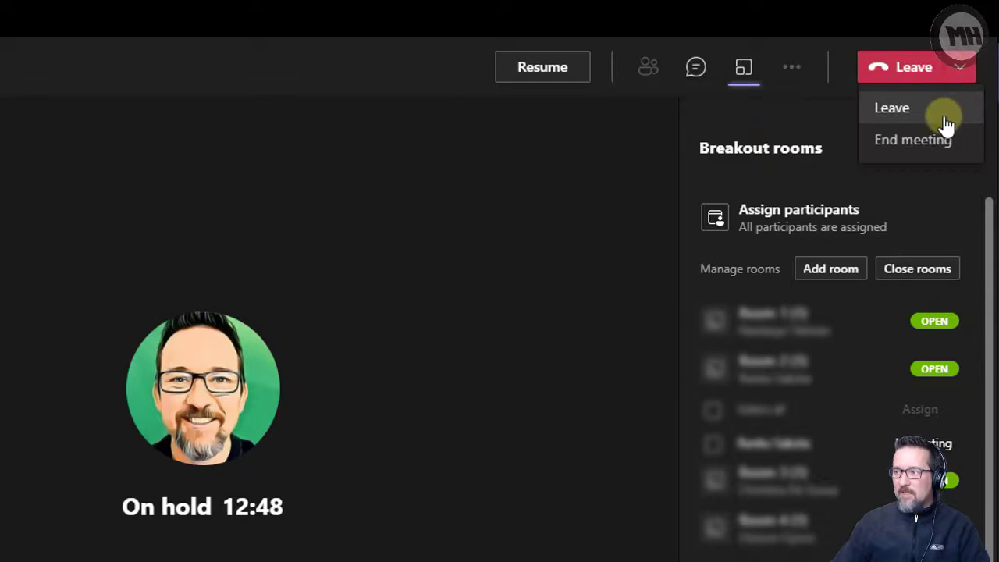
mouse_move(924, 148)
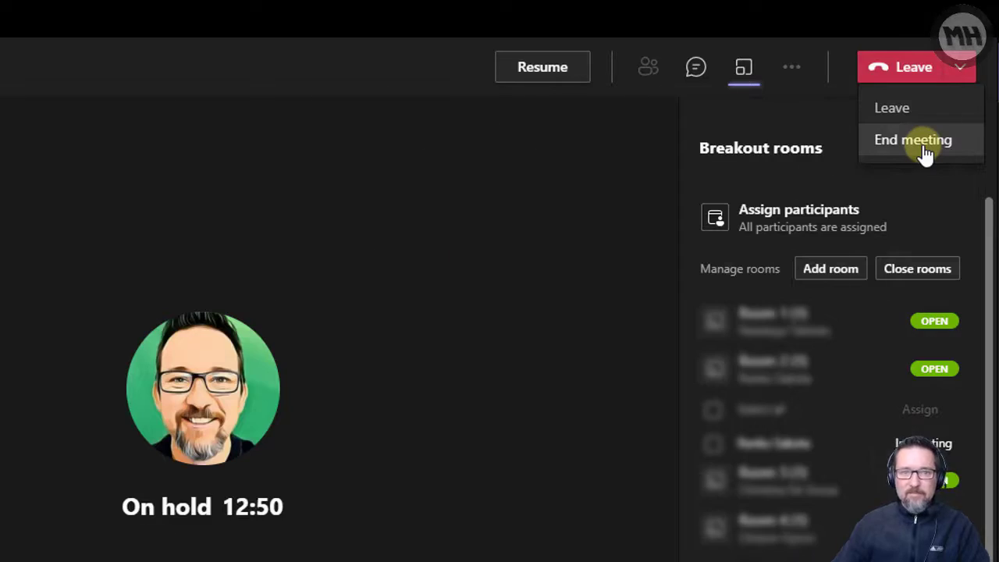
left_click(912, 140)
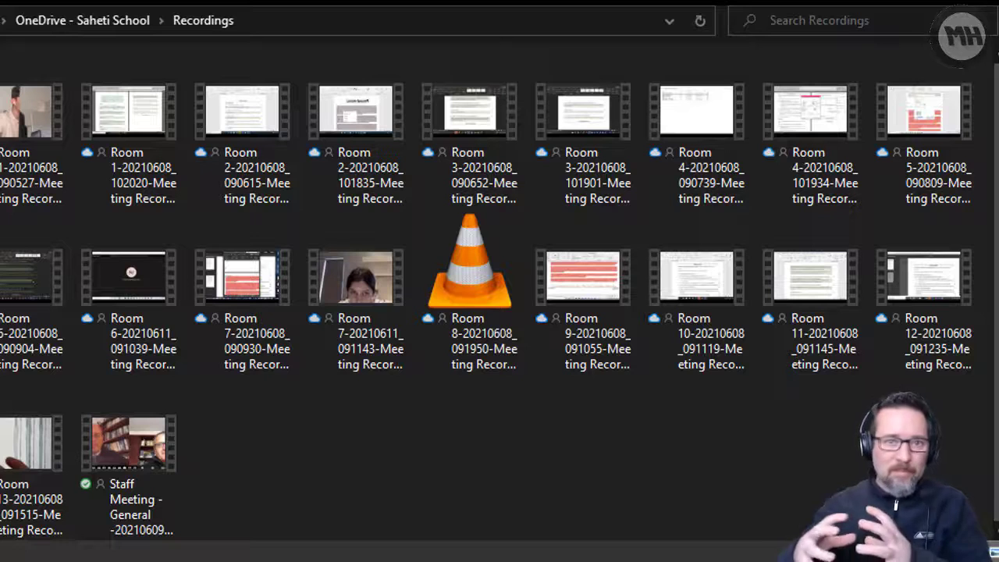
mouse_move(436, 484)
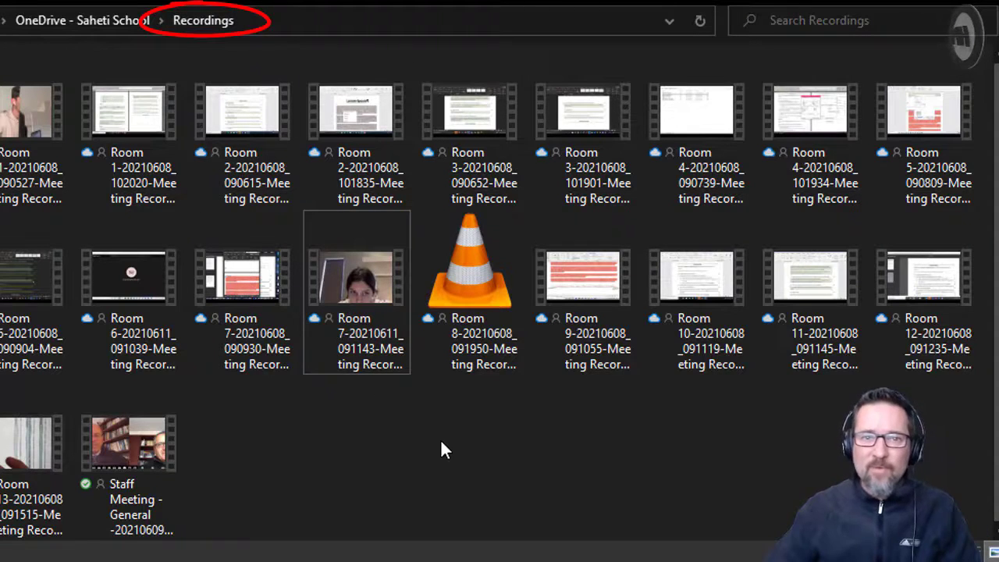
mouse_move(495, 472)
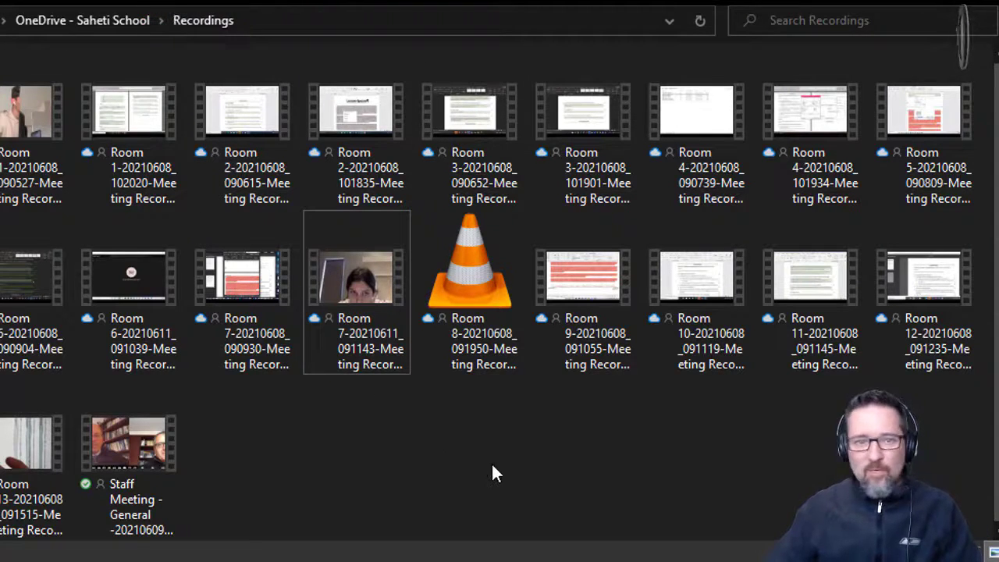